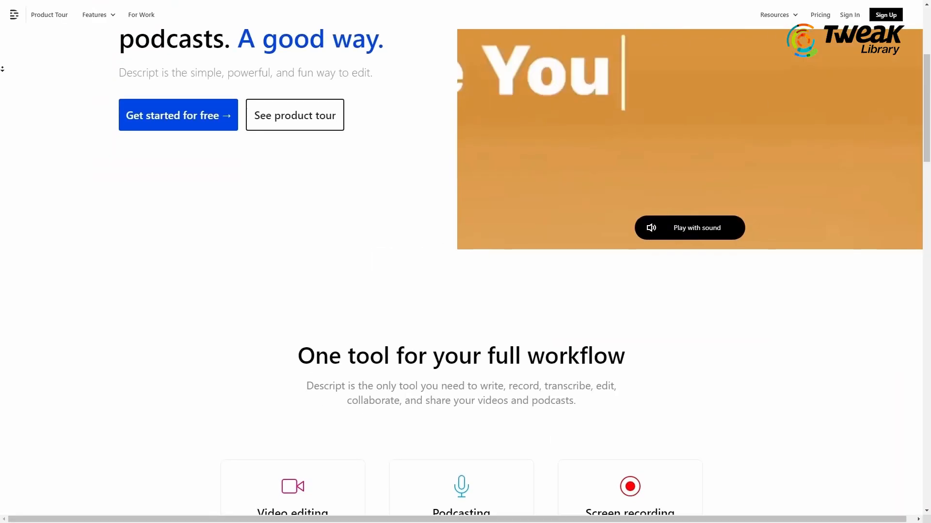
- Assign stock voice Ethan as the script's speaker, then begin a new Overdub voice via 'New voice…'
{"action": "scroll", "scroll_direction": "down", "scroll_amount": 3}
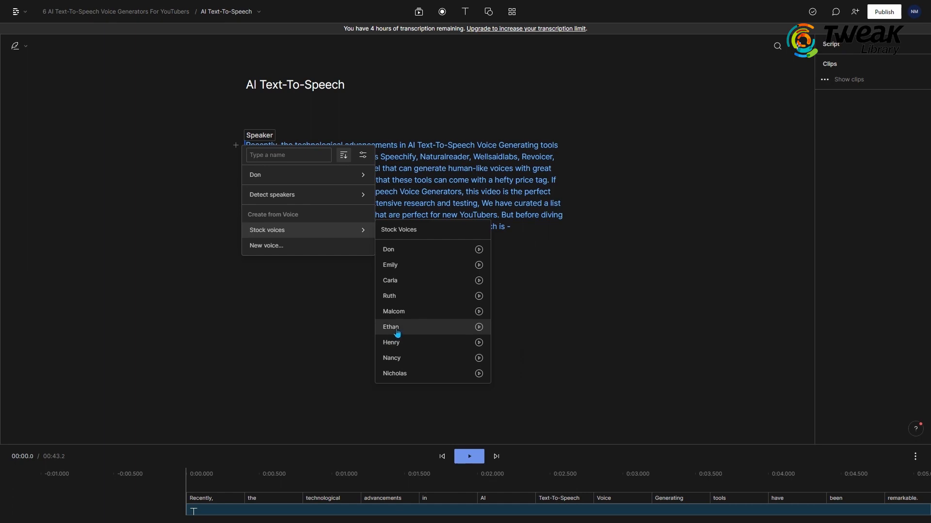
{"action": "left_click", "coordinate": [390, 327]}
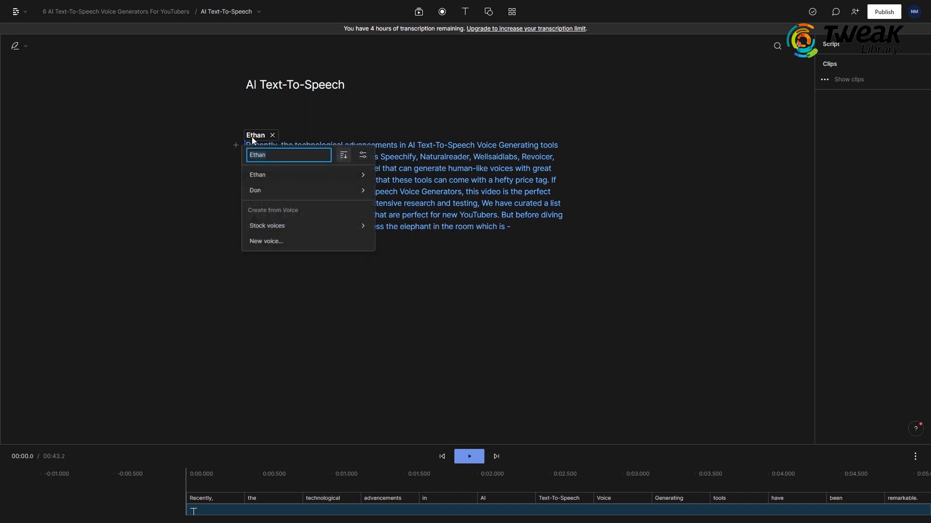
{"action": "mouse_move", "coordinate": [257, 174]}
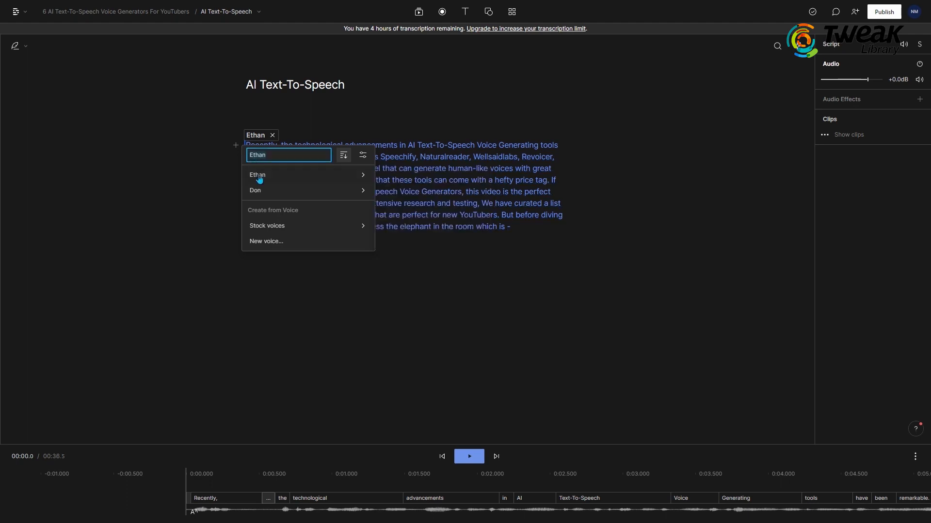
{"action": "left_click", "coordinate": [266, 241]}
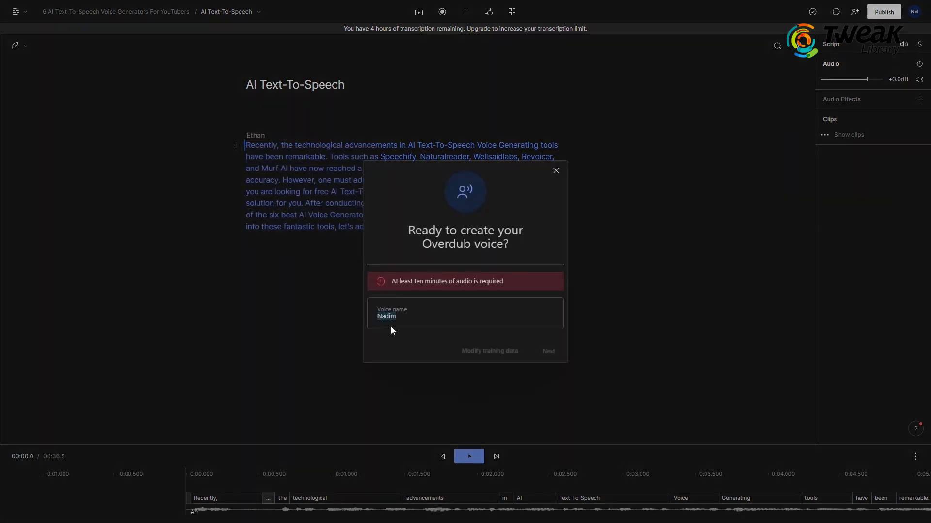
{"action": "type", "text": "New"}
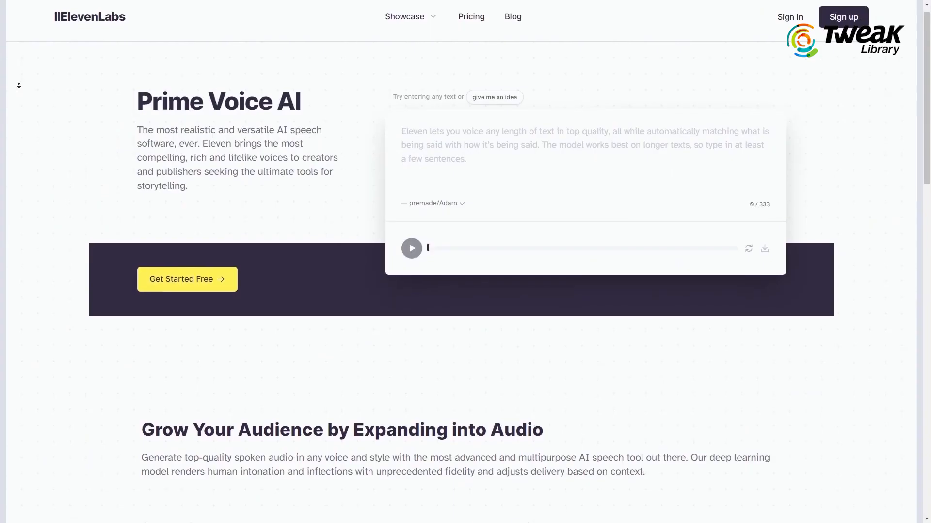
- Play the audiobook sample and enter 'The most realistic and versatile AI speech software, ever…' into the demo box
{"action": "scroll", "scroll_direction": "down", "scroll_amount": 3}
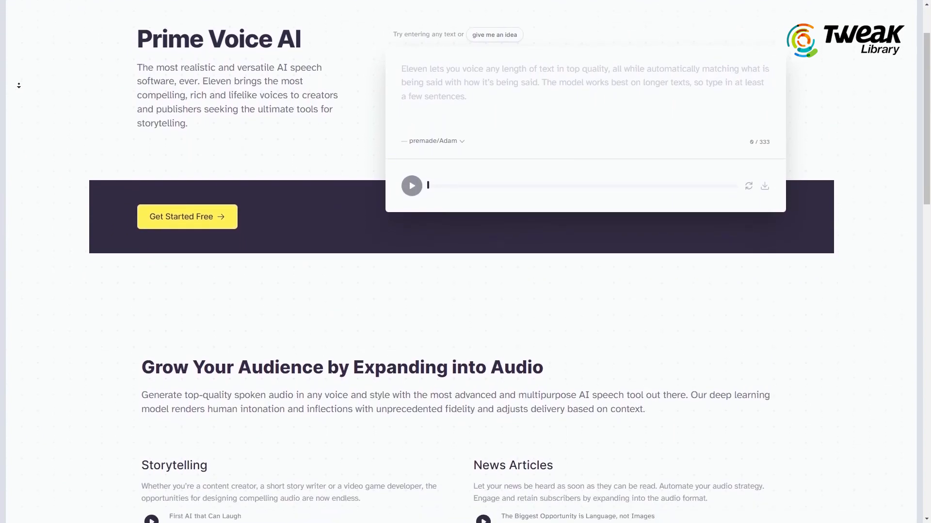
{"action": "scroll", "scroll_direction": "down", "scroll_amount": 3}
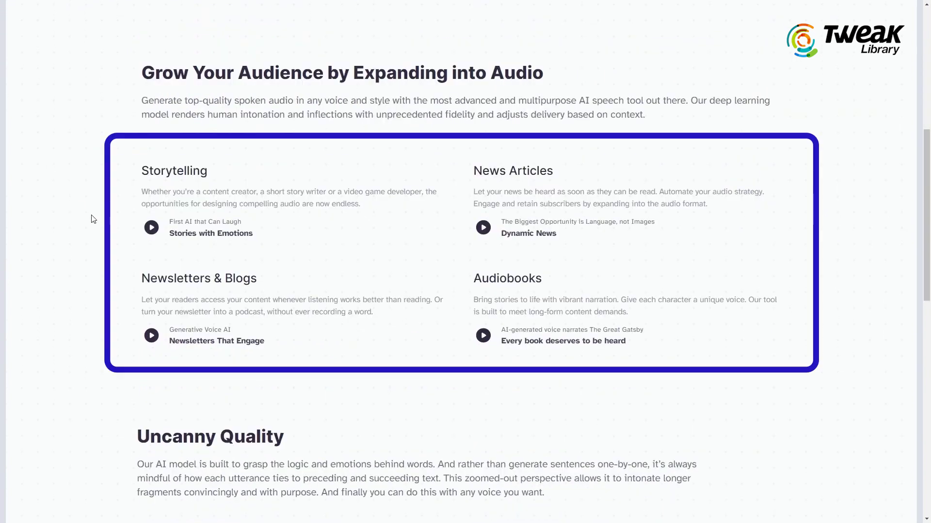
{"action": "left_click", "coordinate": [482, 335]}
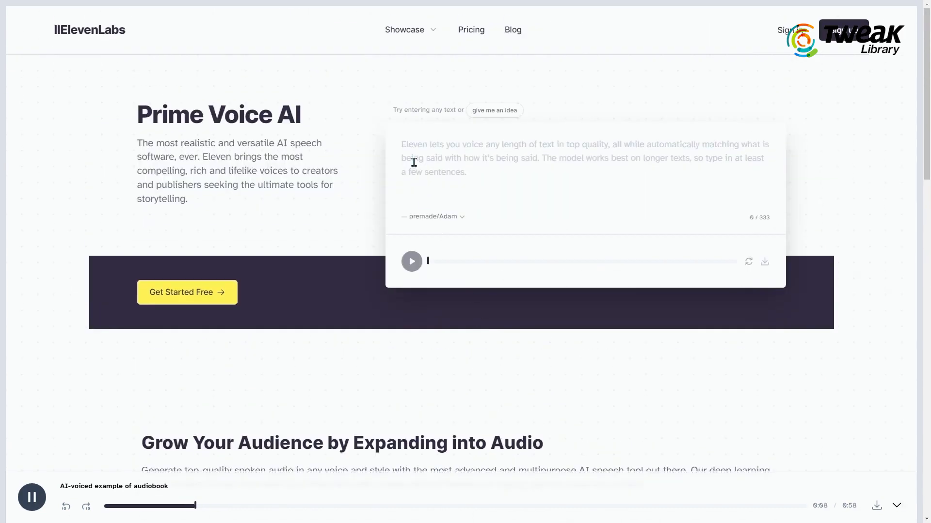
{"action": "type", "text": "The most realistic and versatile AI speech software, ever. Eleven brings the most compelling, rich and lifelike voices to creators and publishers seeking the ultimate tools for storytelling."}
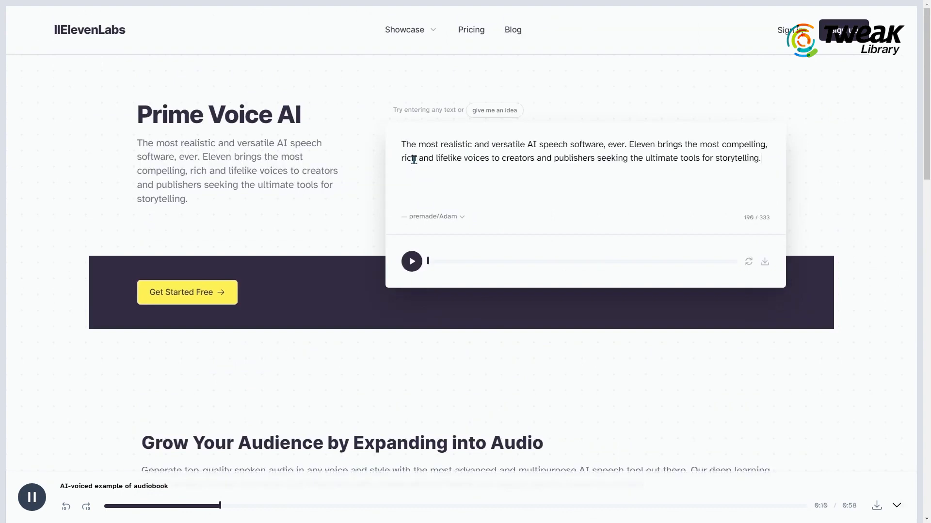
{"action": "left_click", "coordinate": [411, 261]}
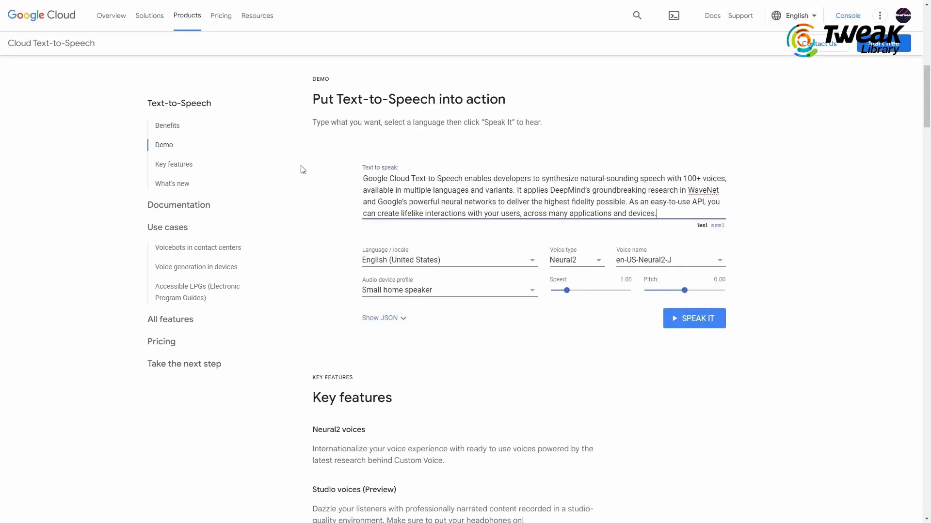
{"action": "mouse_move", "coordinate": [481, 264]}
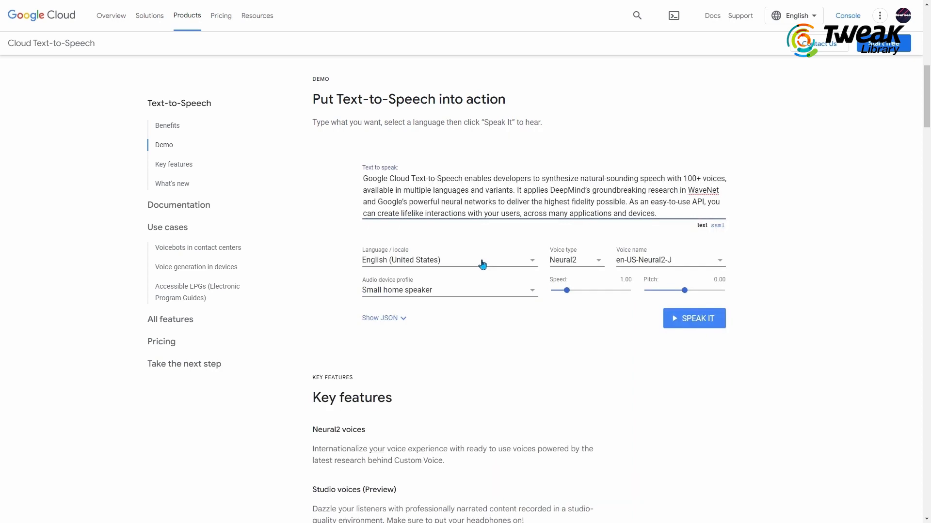
- Choose the Neural2 voice type for the English (United States) demo text
{"action": "left_click", "coordinate": [575, 260]}
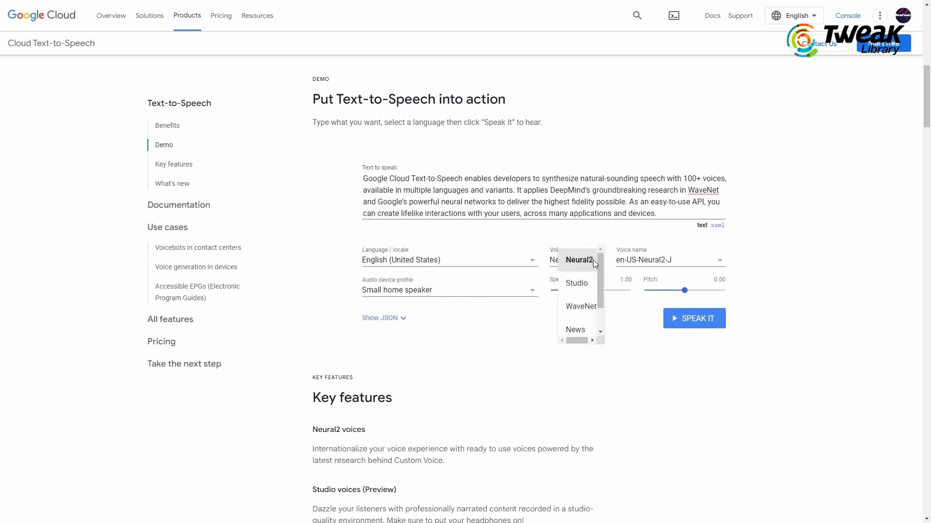
{"action": "left_click", "coordinate": [578, 259]}
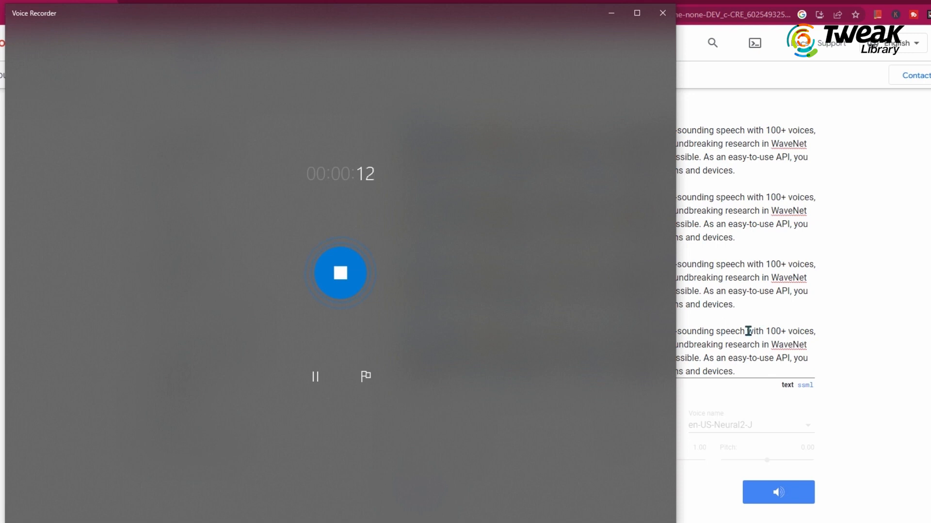
- Start a Voice Recorder capture of the browser's text-to-speech playback
{"action": "left_click", "coordinate": [662, 13]}
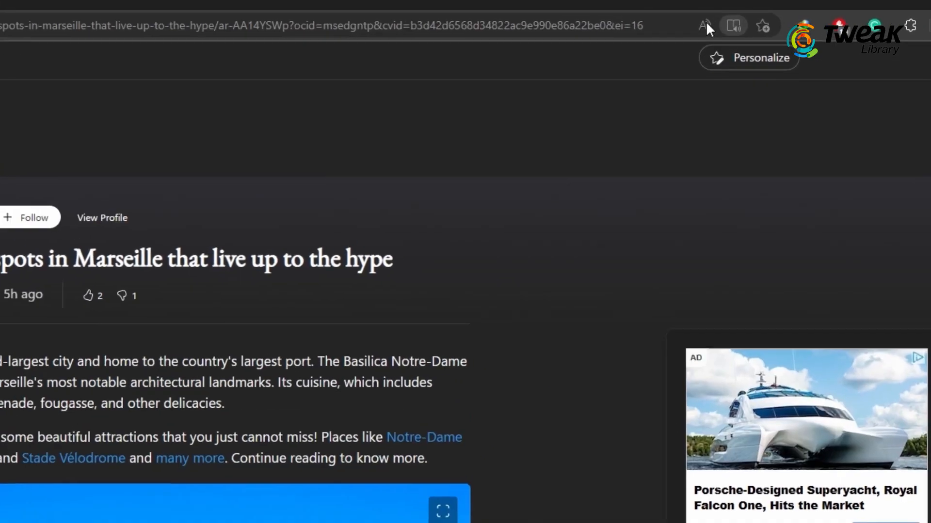
- Read the Marseille article aloud with Edge's Read aloud, then stop the narration
{"action": "left_click", "coordinate": [704, 25]}
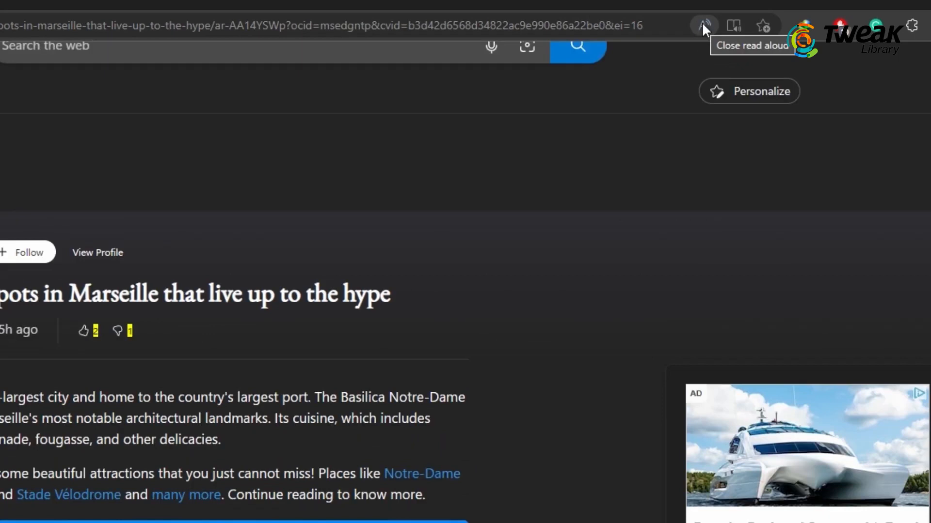
{"action": "left_click", "coordinate": [703, 25]}
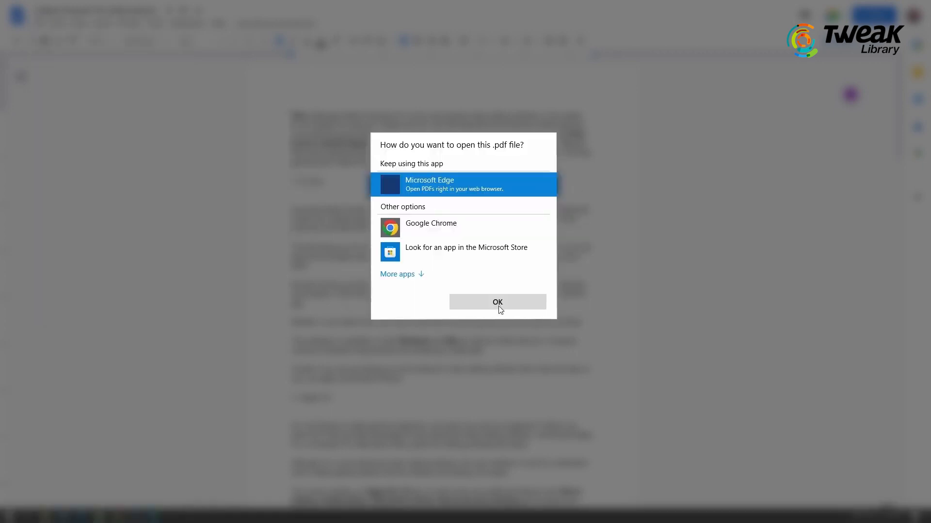
- Read the Premiere Pro alternatives PDF aloud and browse the Choose a voice list of natural voices
{"action": "left_click", "coordinate": [497, 303]}
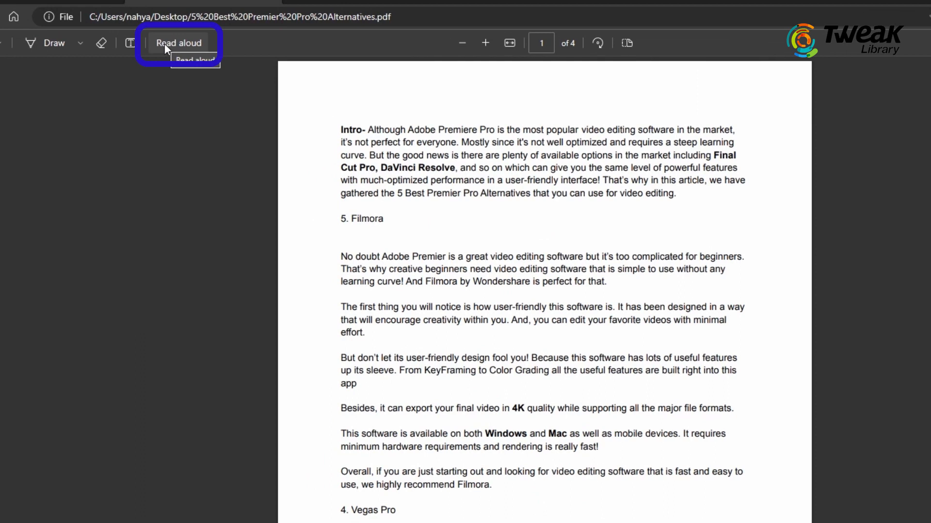
{"action": "left_click", "coordinate": [179, 42]}
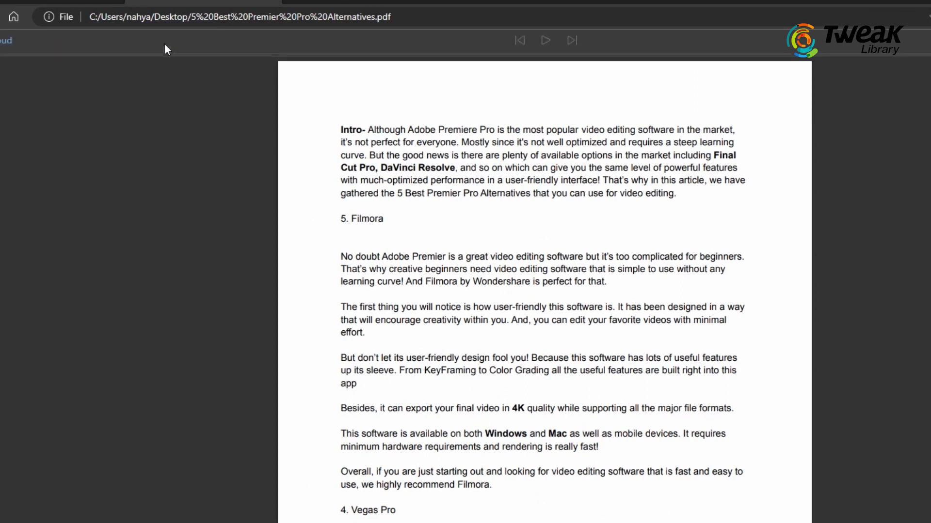
{"action": "left_click", "coordinate": [544, 41]}
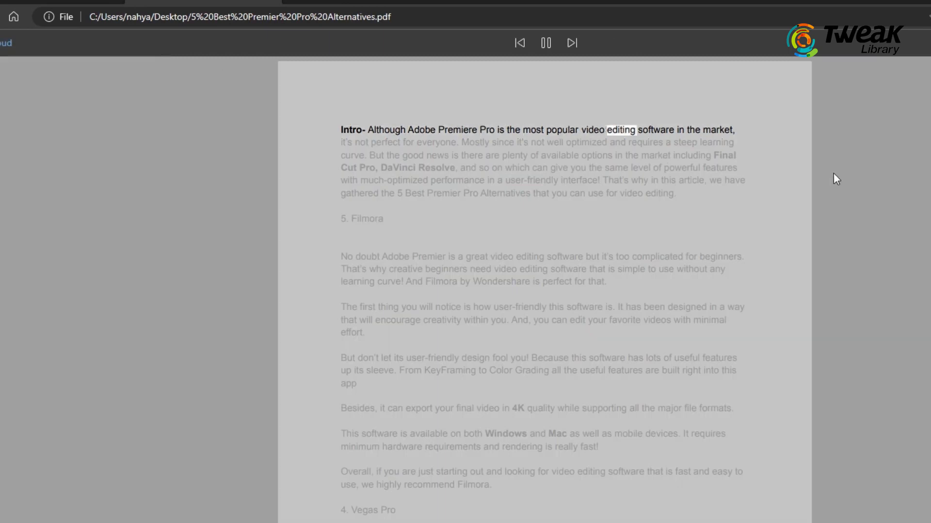
{"action": "left_click", "coordinate": [885, 7]}
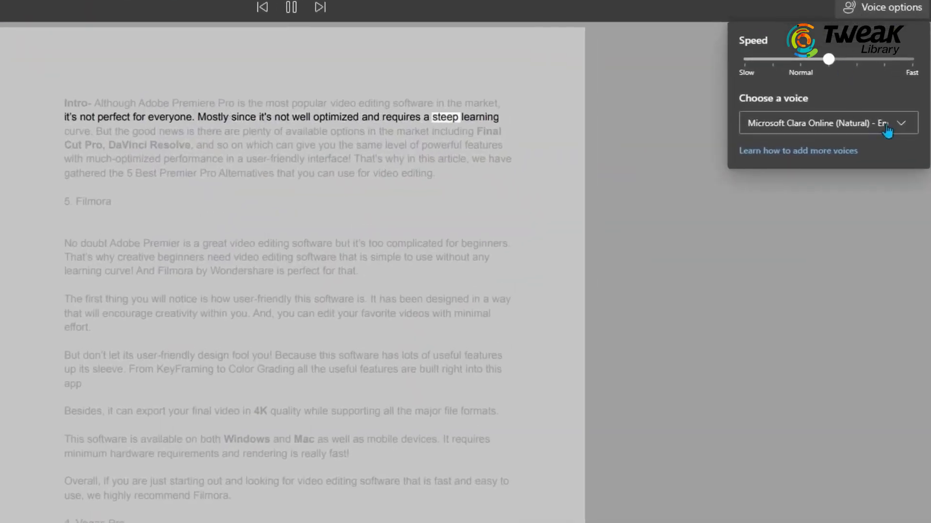
{"action": "left_click", "coordinate": [827, 123]}
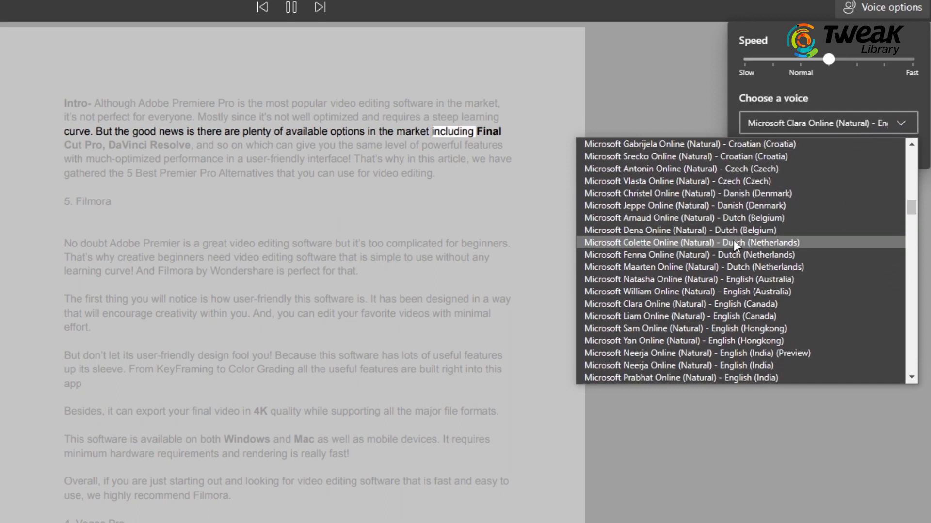
{"action": "scroll", "scroll_direction": "down", "scroll_amount": 3}
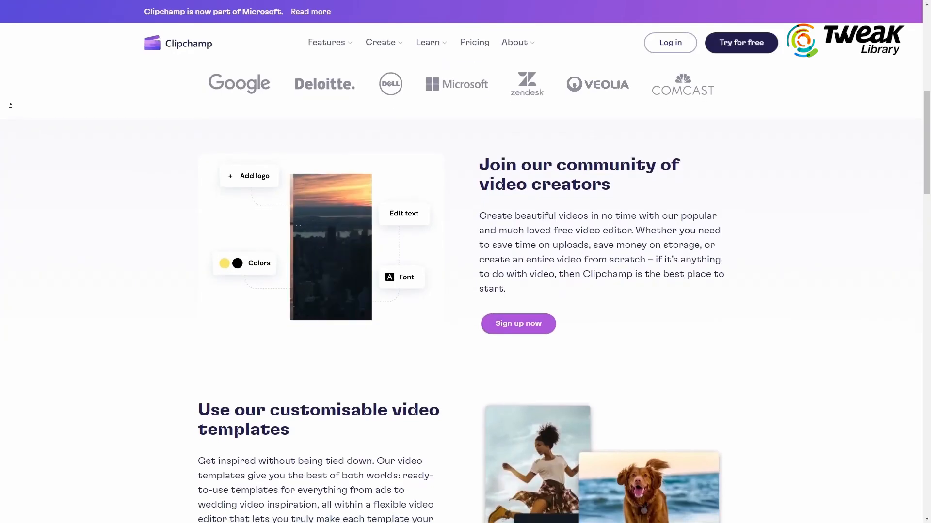
- Enter the free Clipchamp editor and create a new untitled video from scratch
{"action": "scroll", "scroll_direction": "down", "scroll_amount": 3}
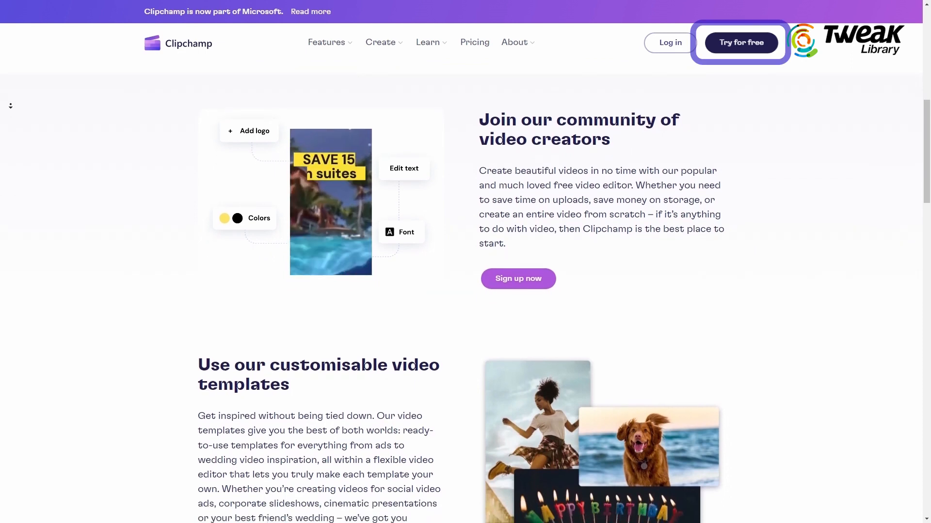
{"action": "scroll", "scroll_direction": "down", "scroll_amount": 3}
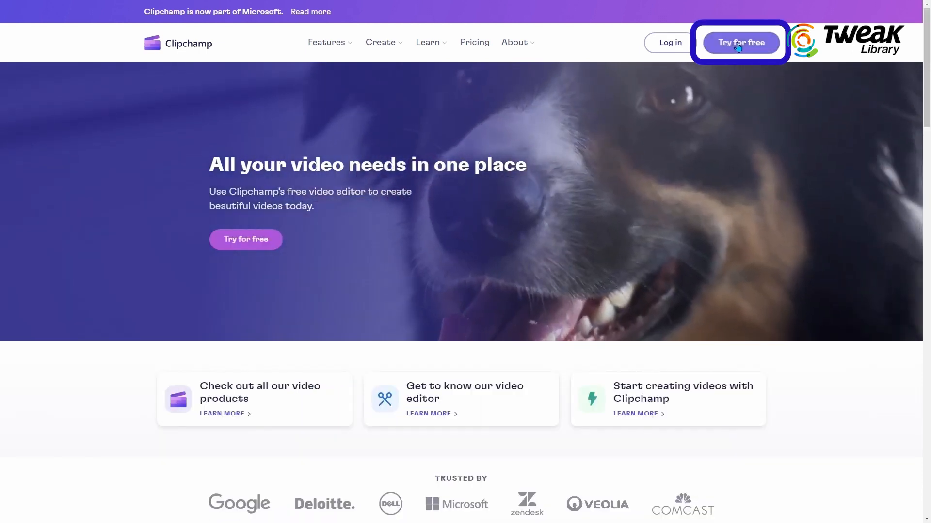
{"action": "left_click", "coordinate": [739, 42]}
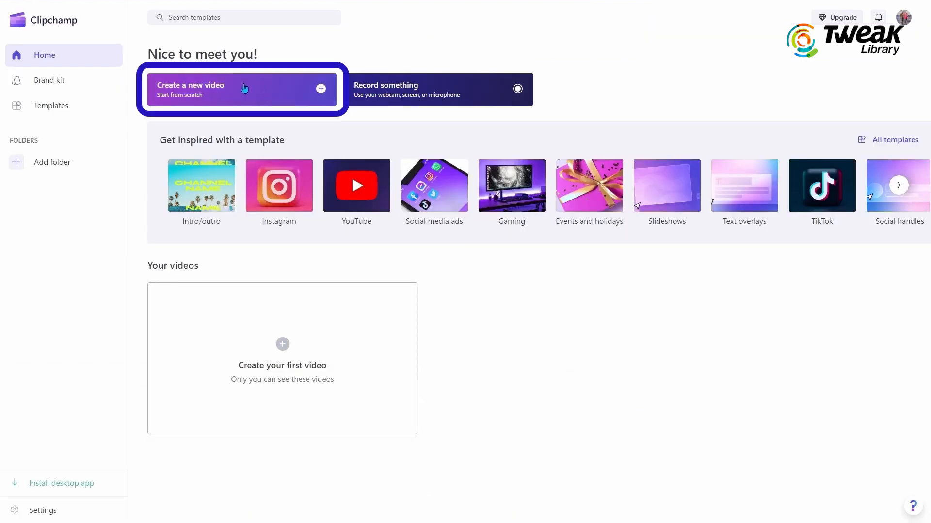
{"action": "left_click", "coordinate": [240, 89]}
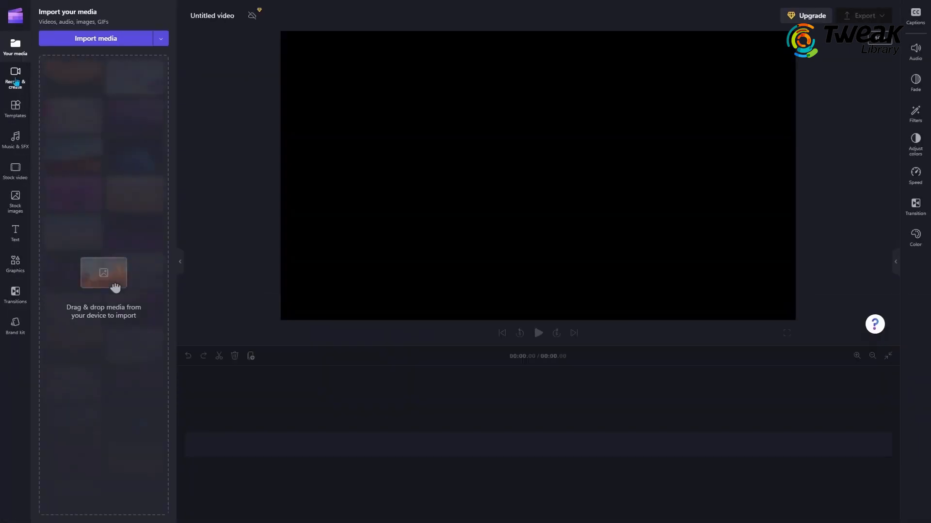
- Set up a text-to-speech voiceover of the community paragraph in the Jenny voice, then review Balabolka's download page
{"action": "left_click", "coordinate": [14, 81]}
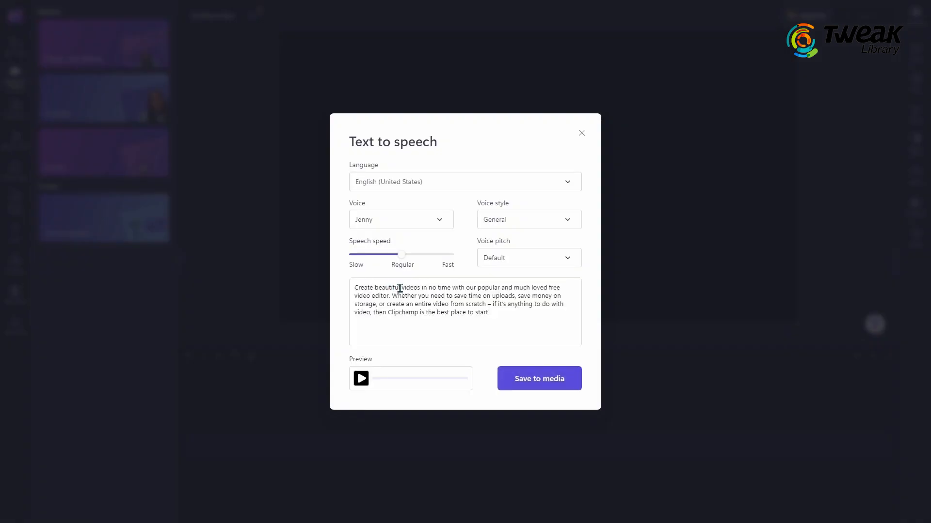
{"action": "left_click", "coordinate": [360, 378]}
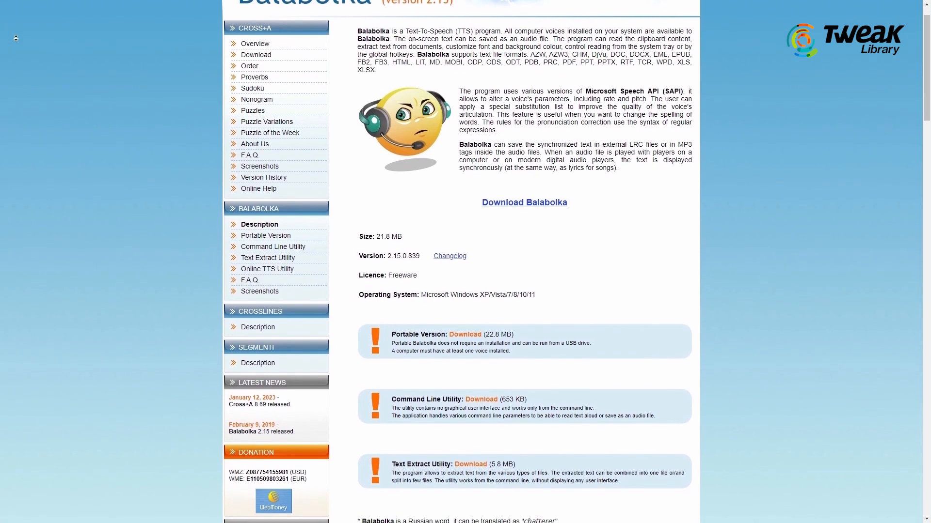
{"action": "scroll", "scroll_direction": "down", "scroll_amount": 3}
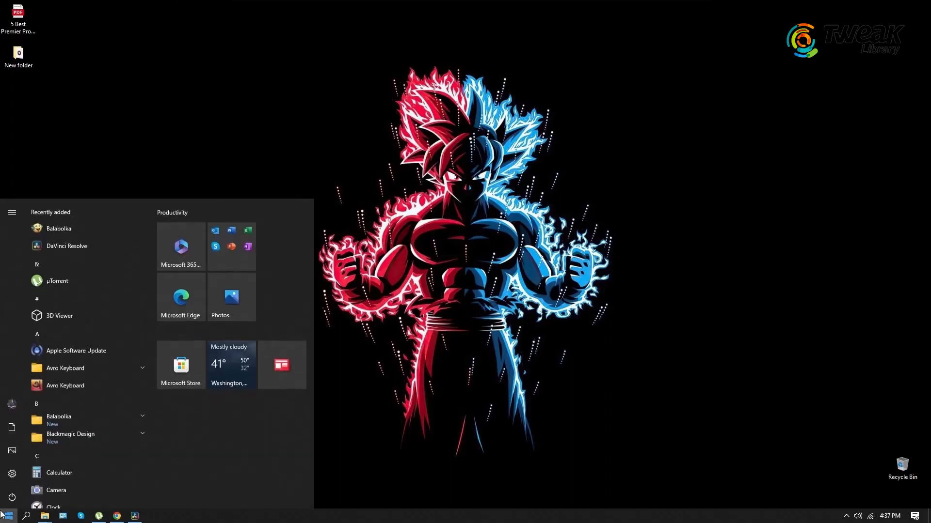
- Launch Balabolka from Recently added in the Start menu
{"action": "left_click", "coordinate": [8, 515]}
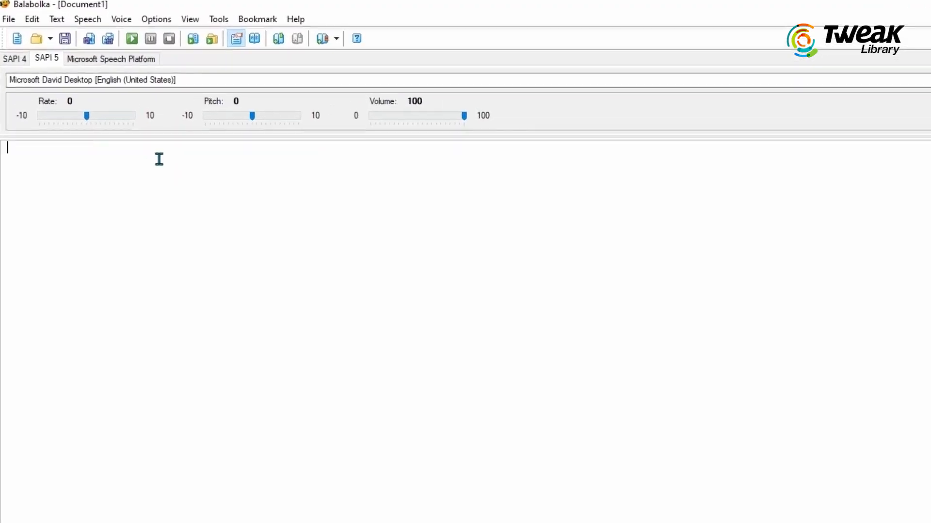
- Select the Microsoft Zira Desktop voice and bring up Tools > Use Online TTS Service's Save Audio File window
{"action": "left_click", "coordinate": [89, 79]}
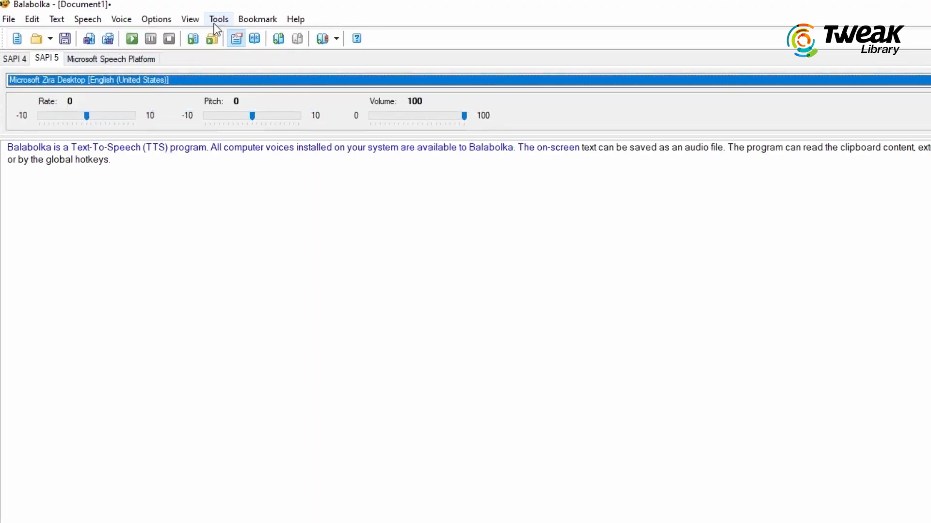
{"action": "left_click", "coordinate": [218, 19]}
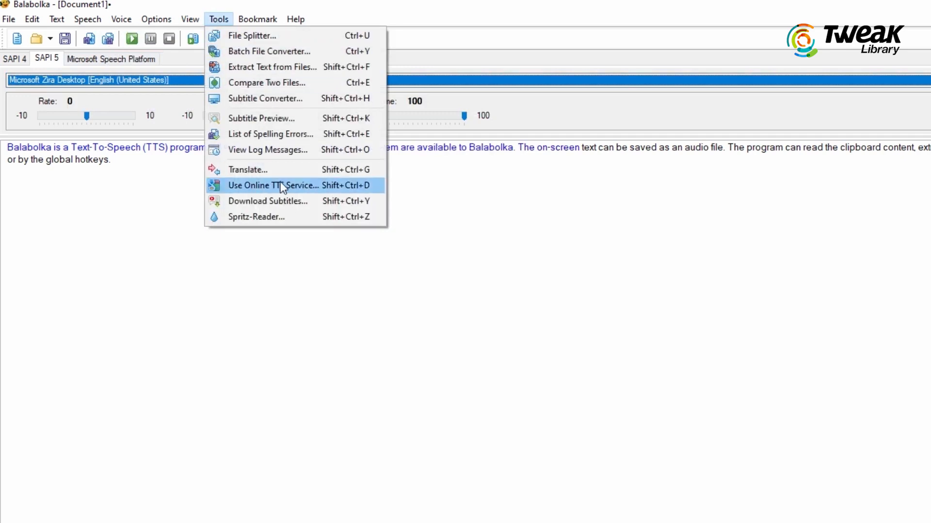
{"action": "left_click", "coordinate": [272, 185]}
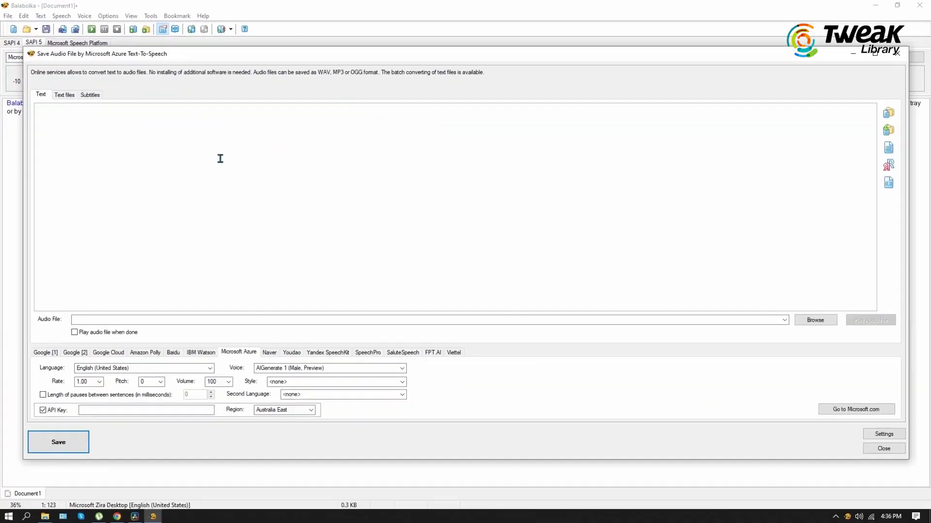